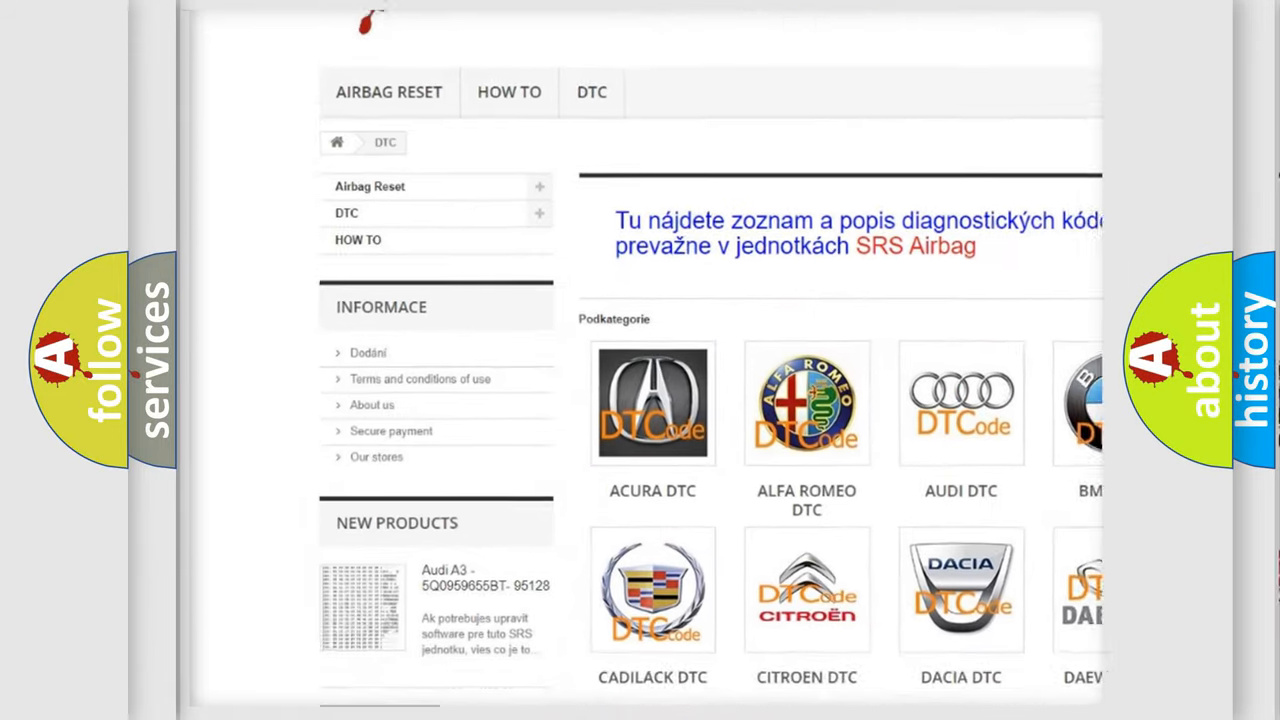
- Scroll the airbagreset.sk DTC page past the code list to the footer
scroll("down", 3)
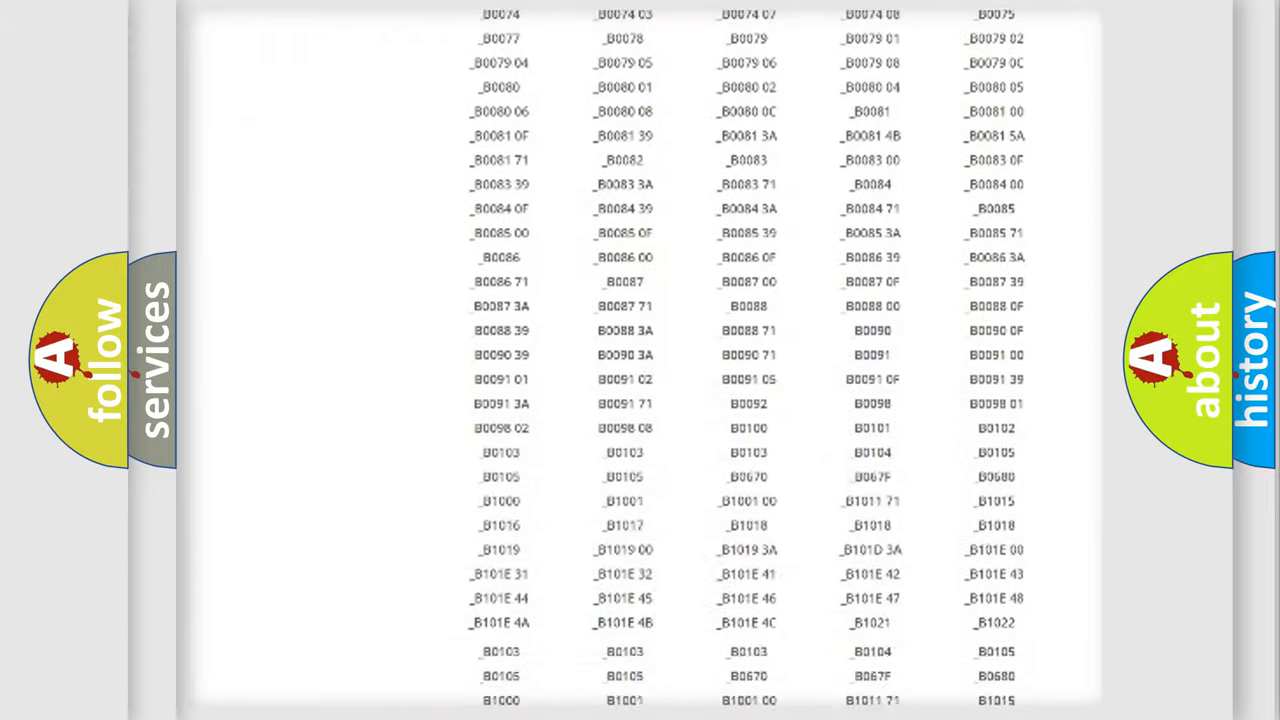
scroll("down", 3)
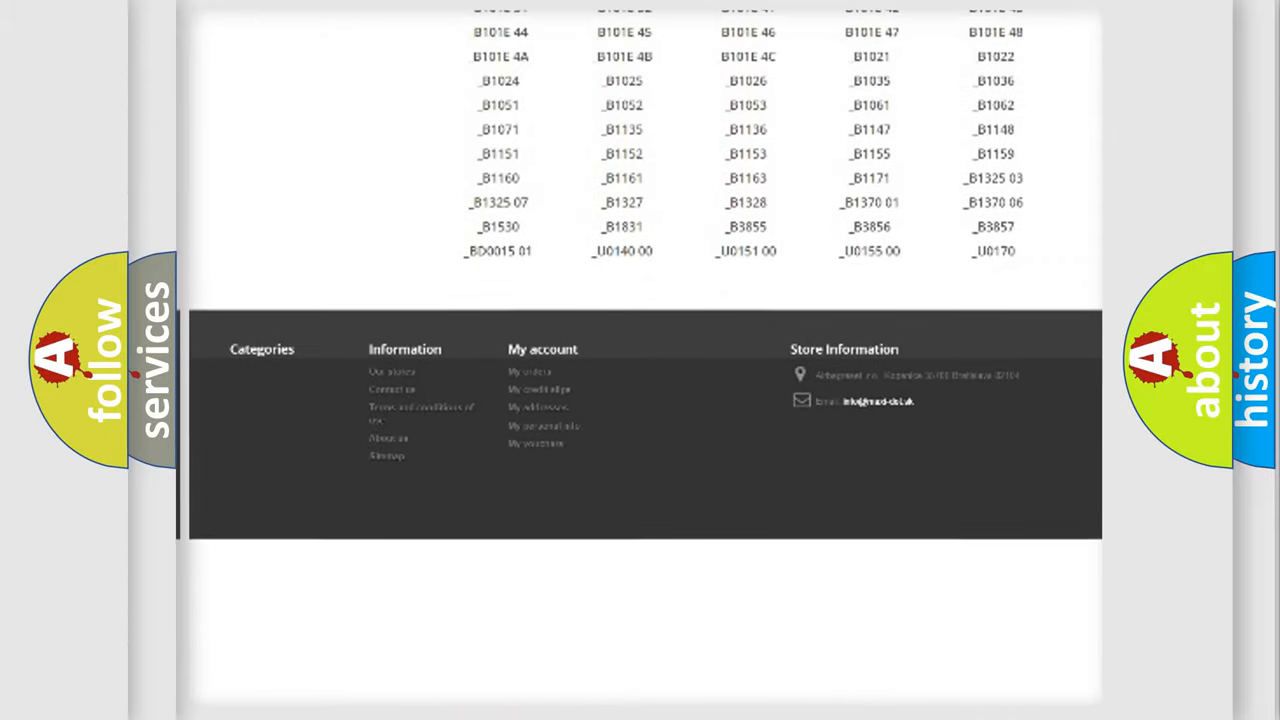
scroll("up", 3)
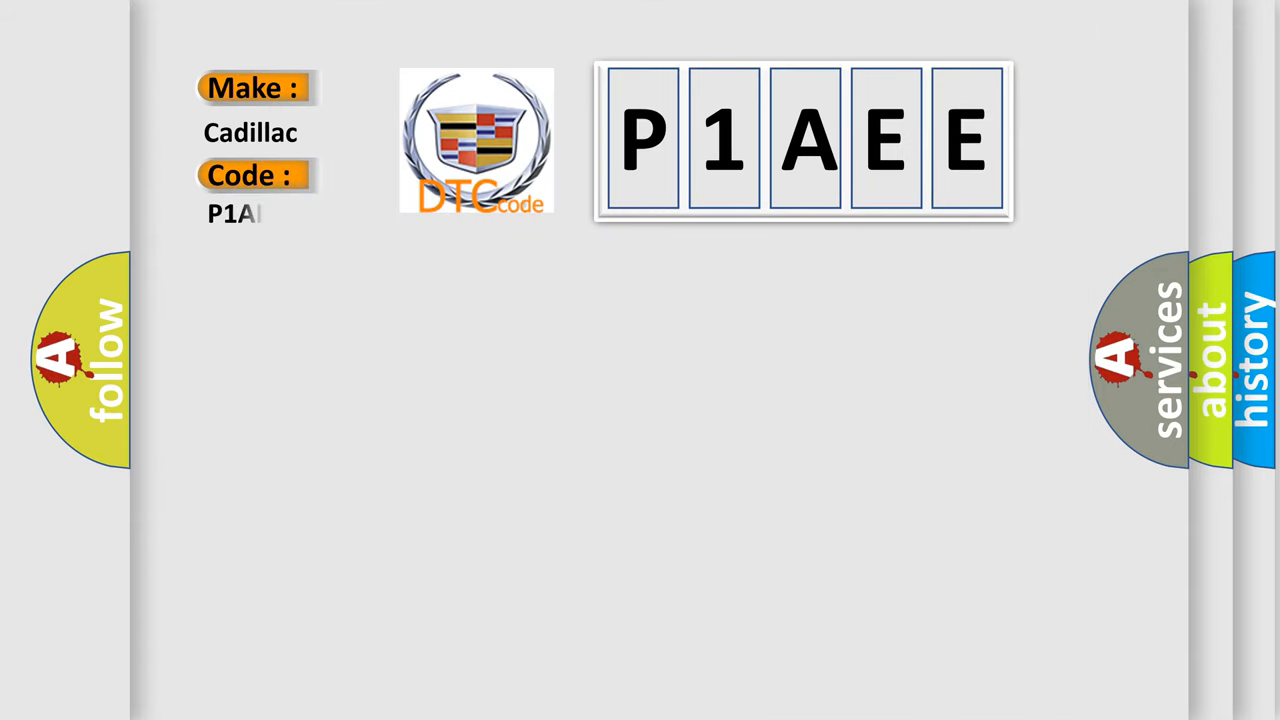
- Complete the code as P1AEE and animate in the 'Compressor motor relay..' definition
type("EE")
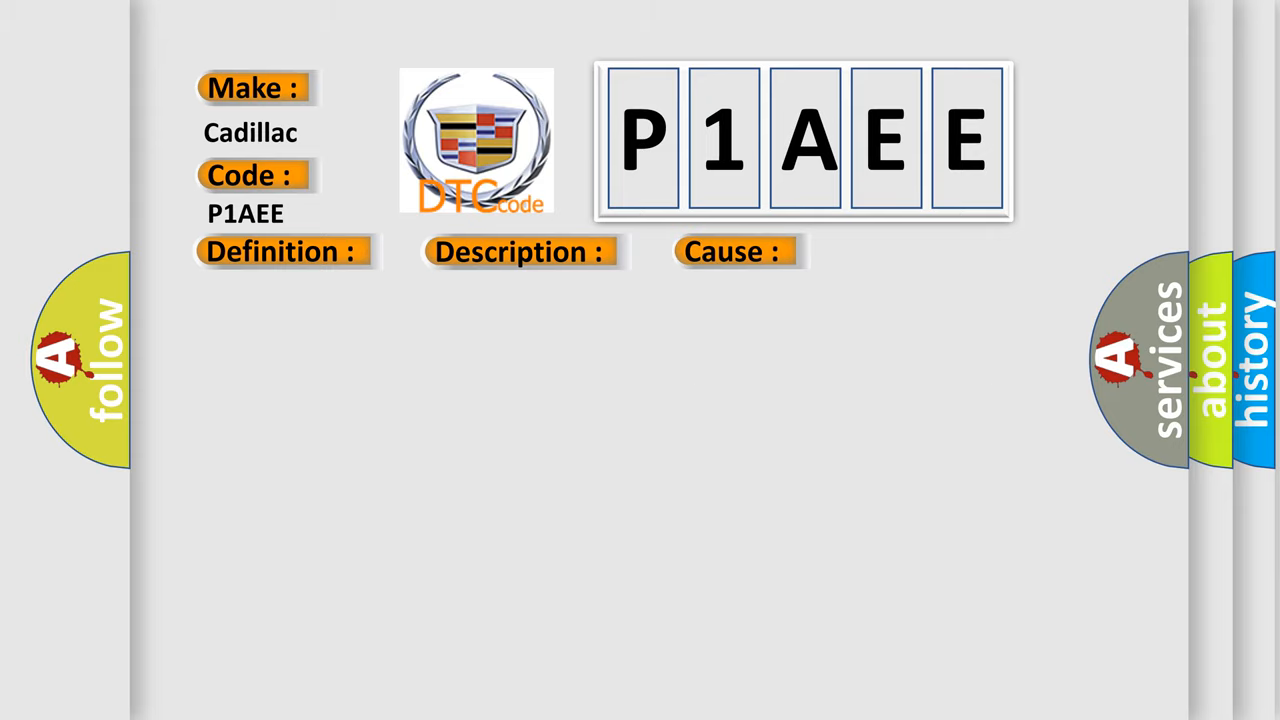
left_click(280, 251)
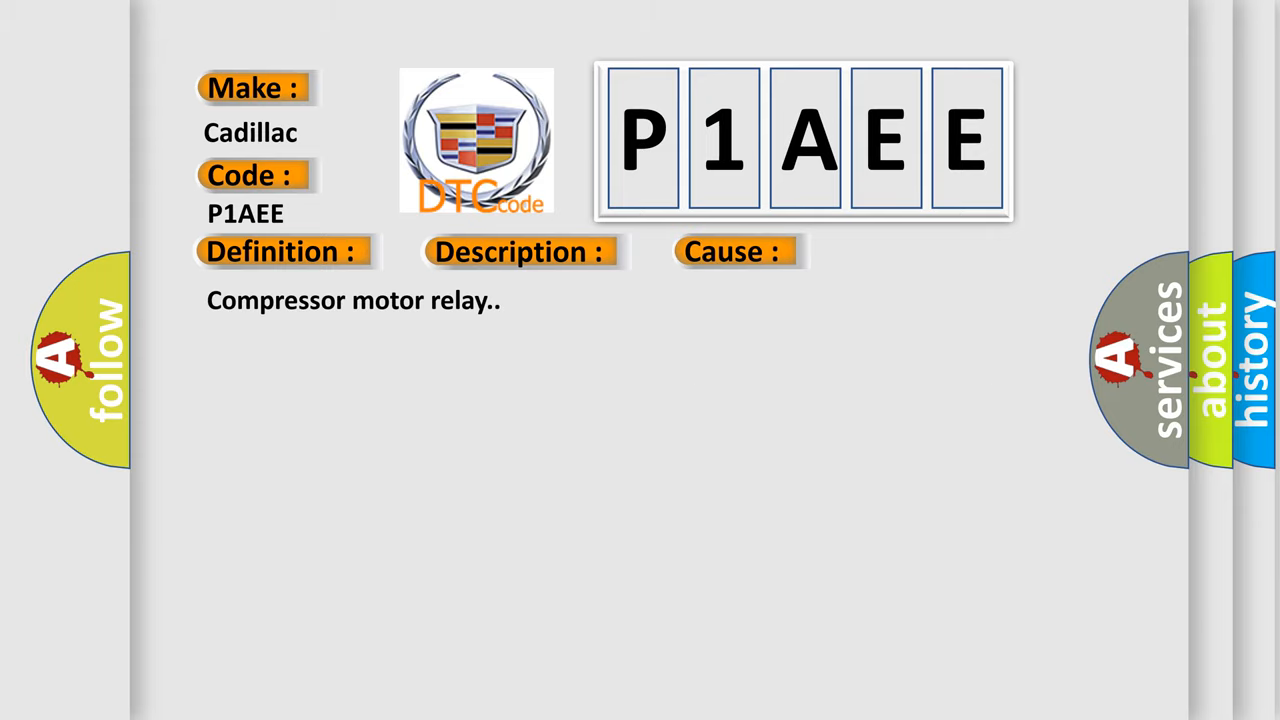